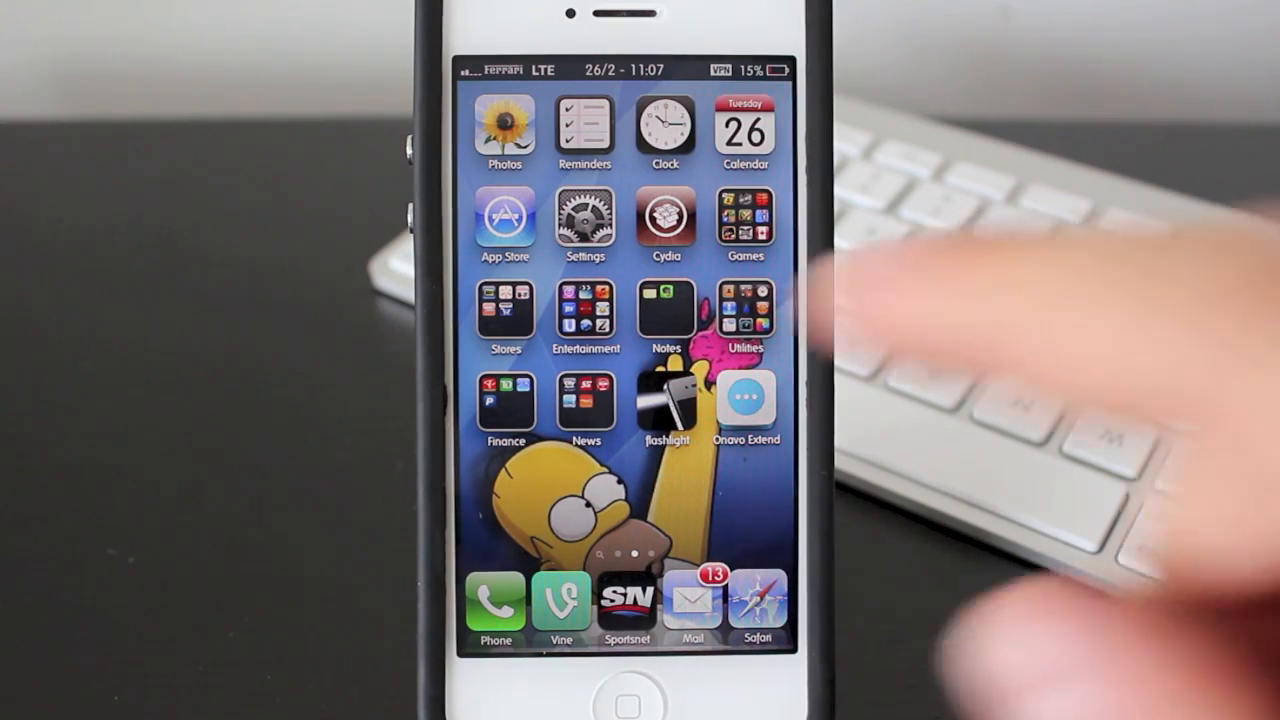
Switch Bluetooth on in iPhone Settings so it searches for the keyboard.
left_click(584, 216)
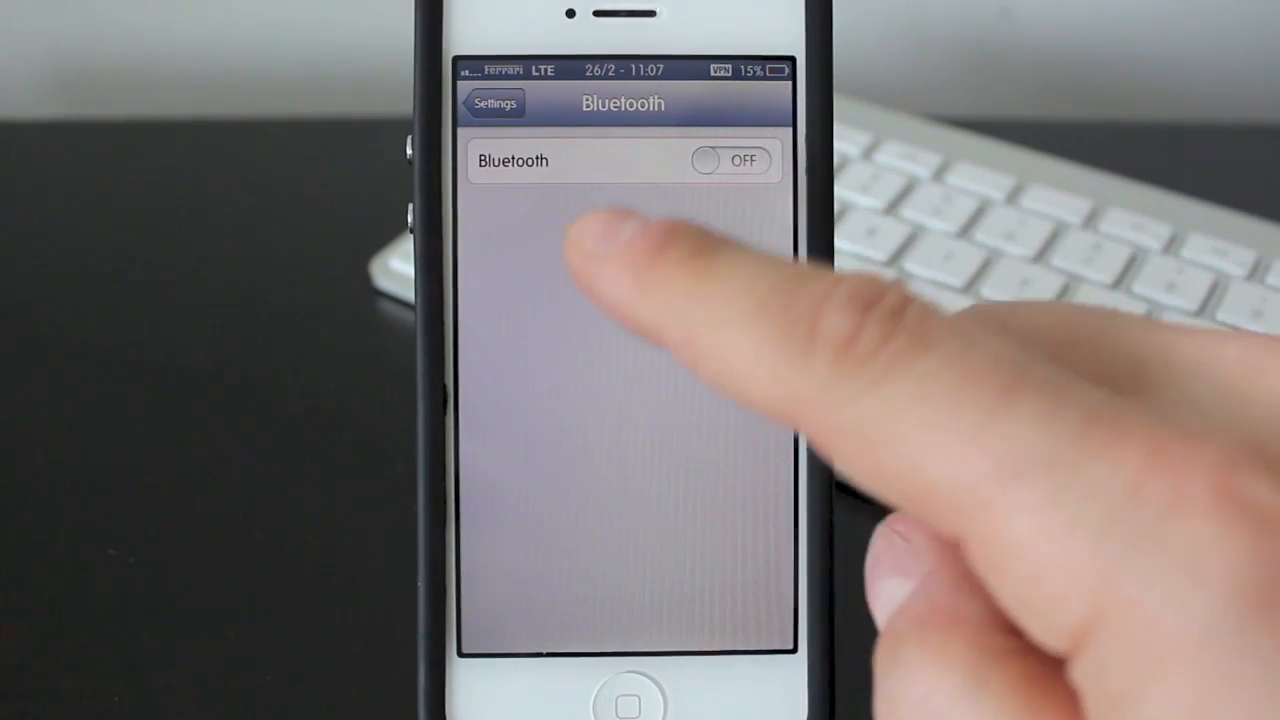
left_click(728, 160)
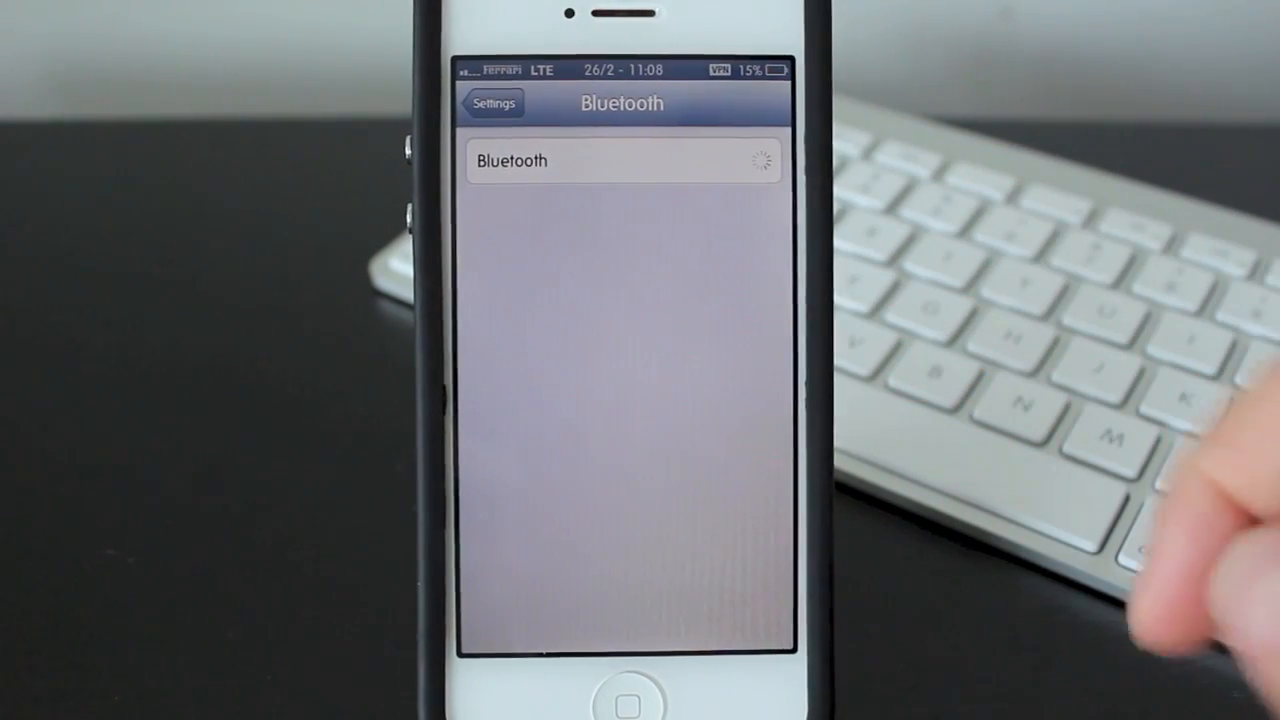
left_click(730, 160)
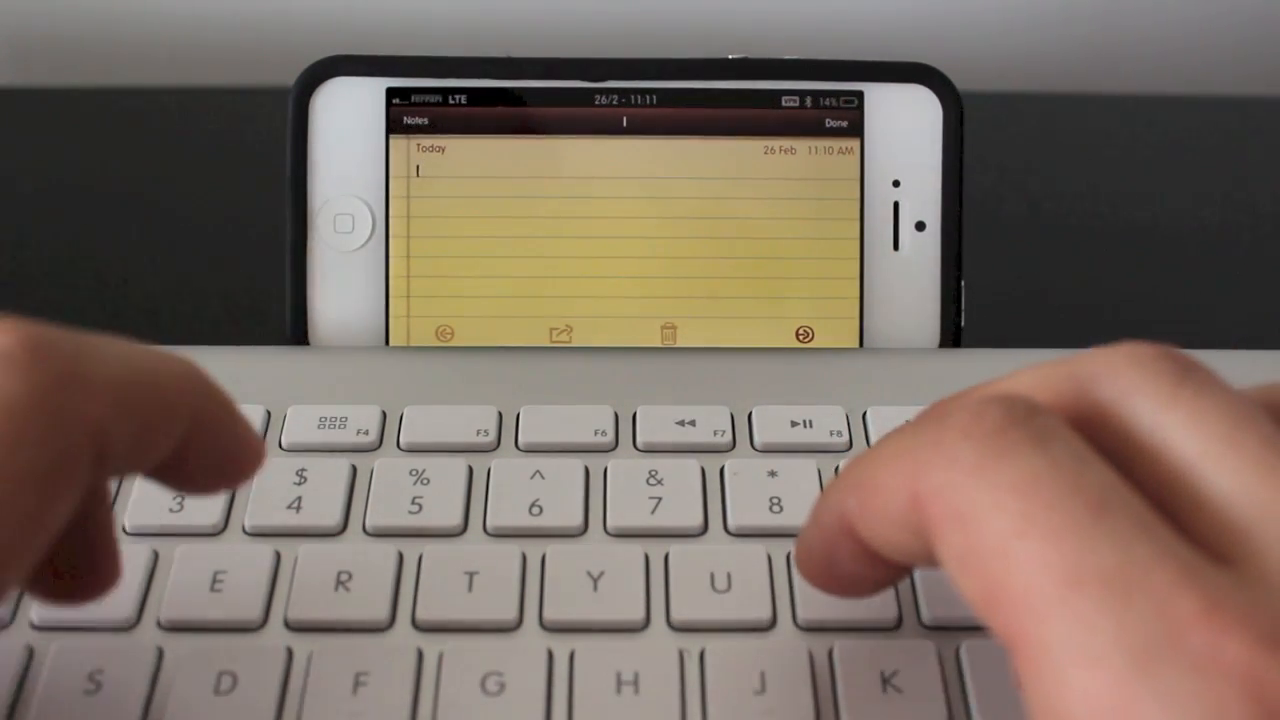
Type "I am using the apple keyboard" into a new iOS note with the keyboard.
type("am using the")
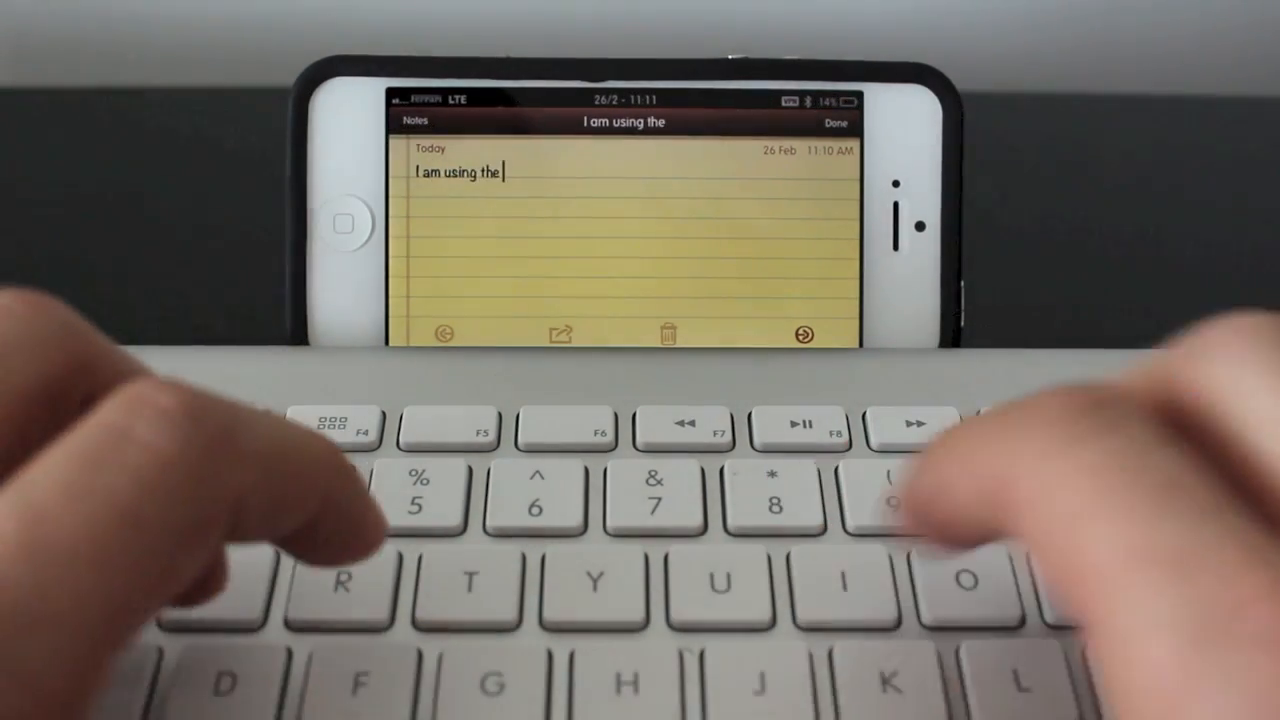
type("apple ke")
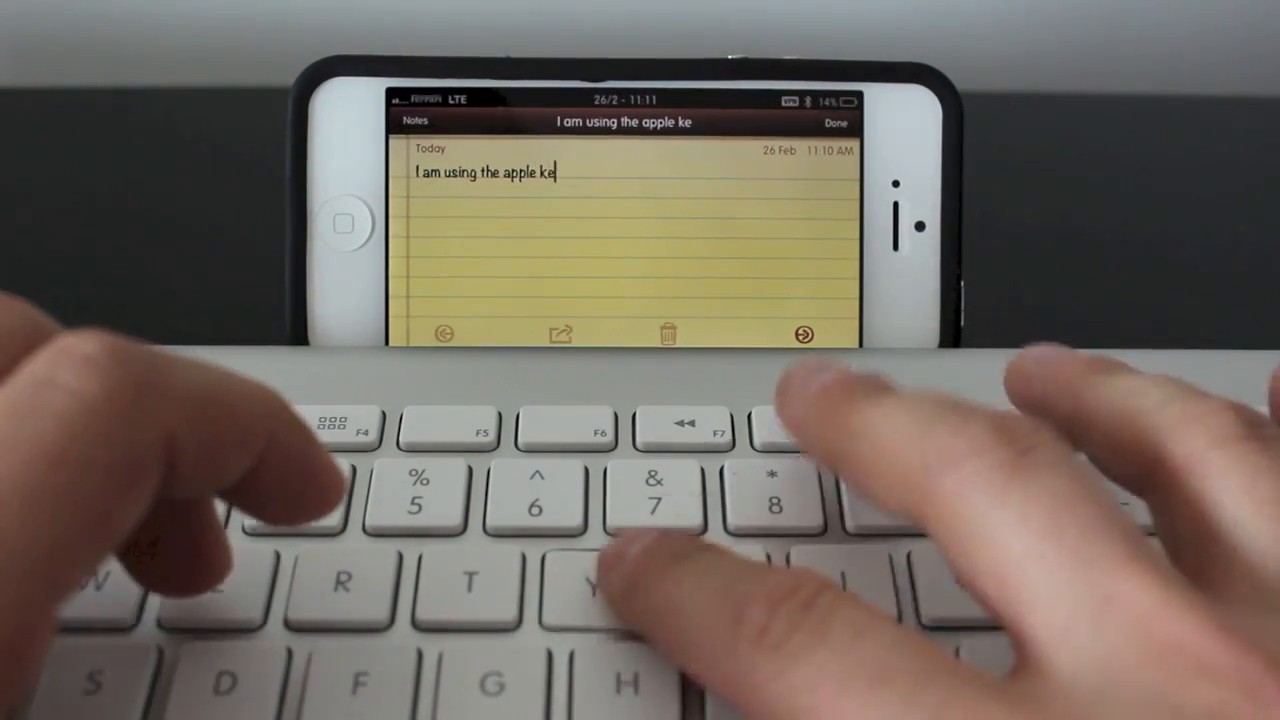
type("yboard")
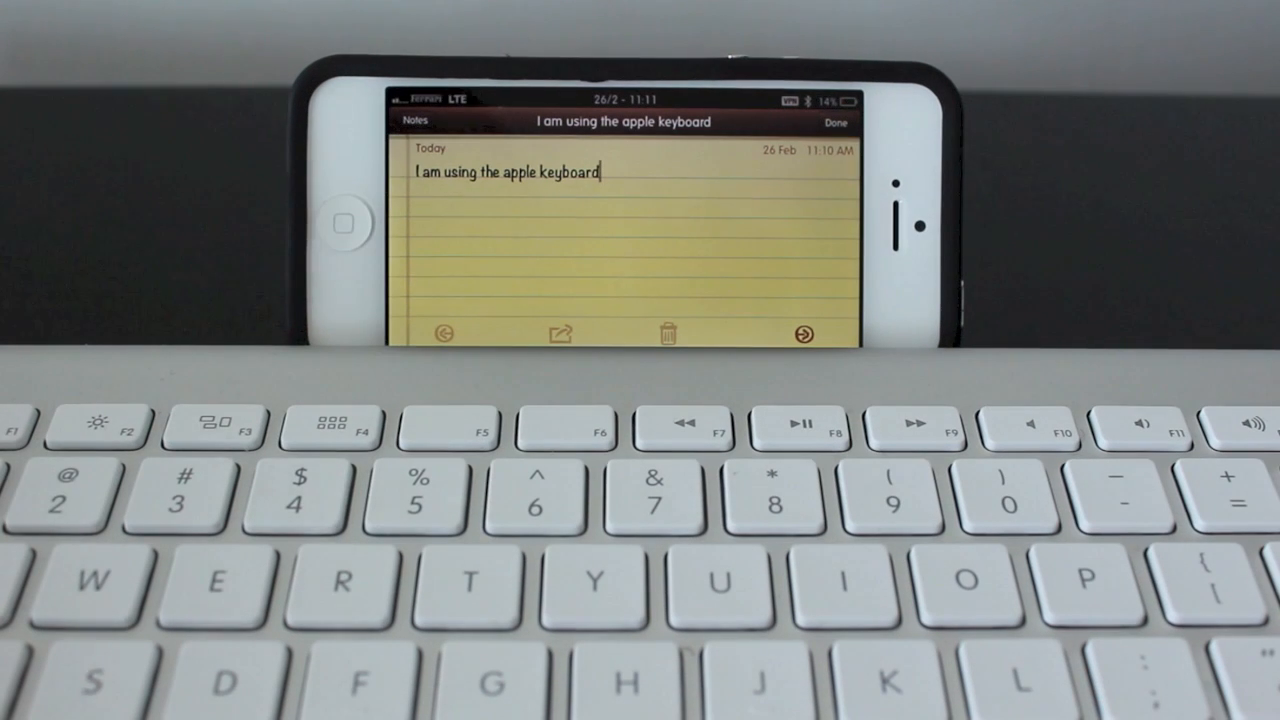
key("backspace")
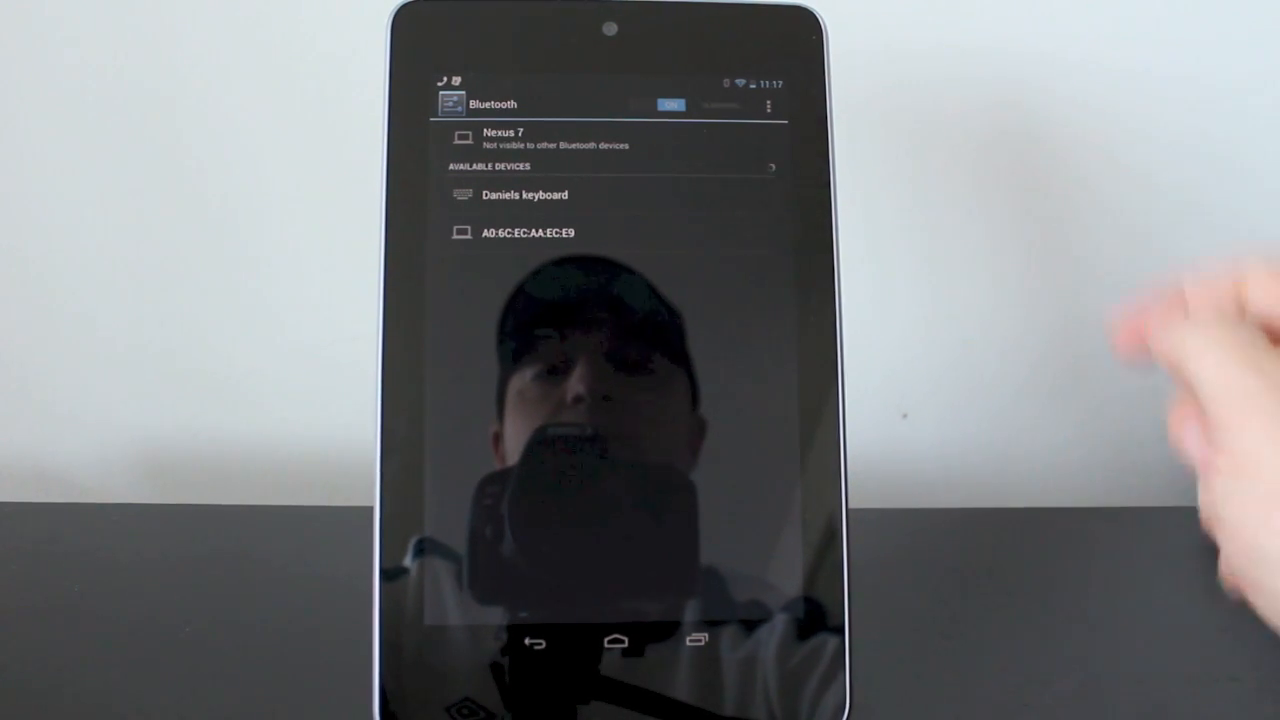
mouse_move(1100, 400)
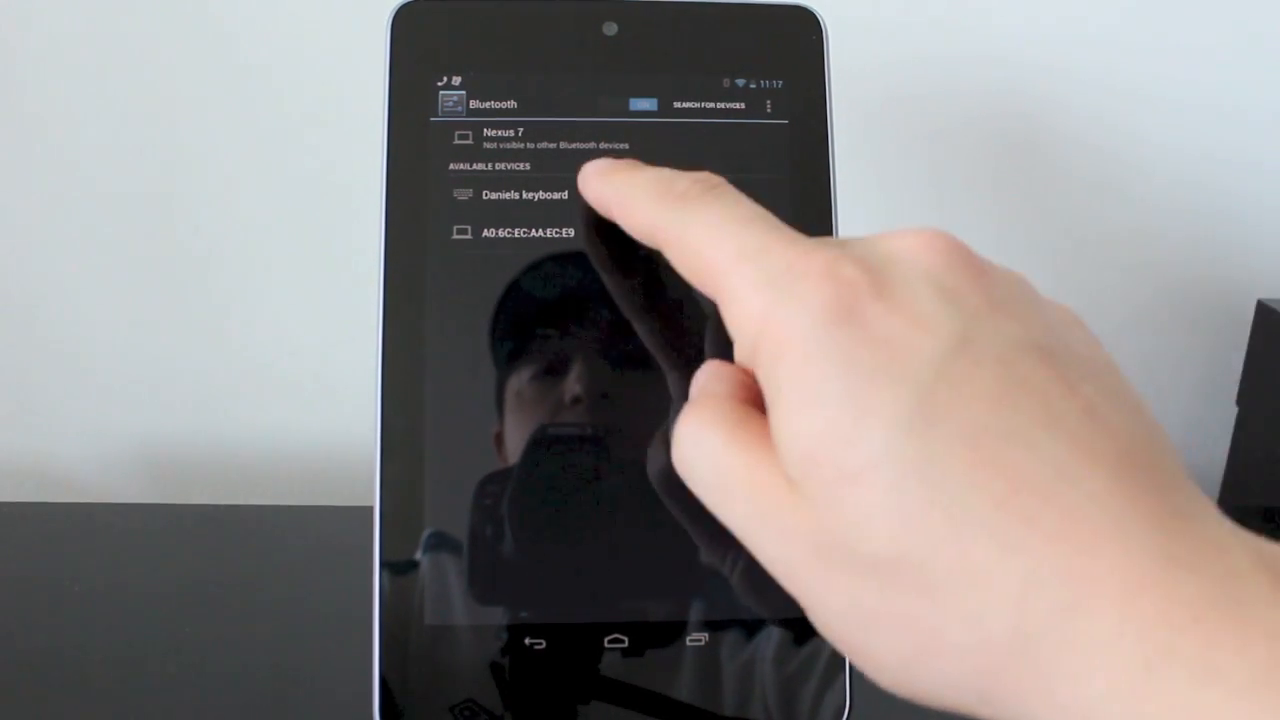
Pair the Nexus 7 with the Apple keyboard from the Available Devices list.
left_click(524, 196)
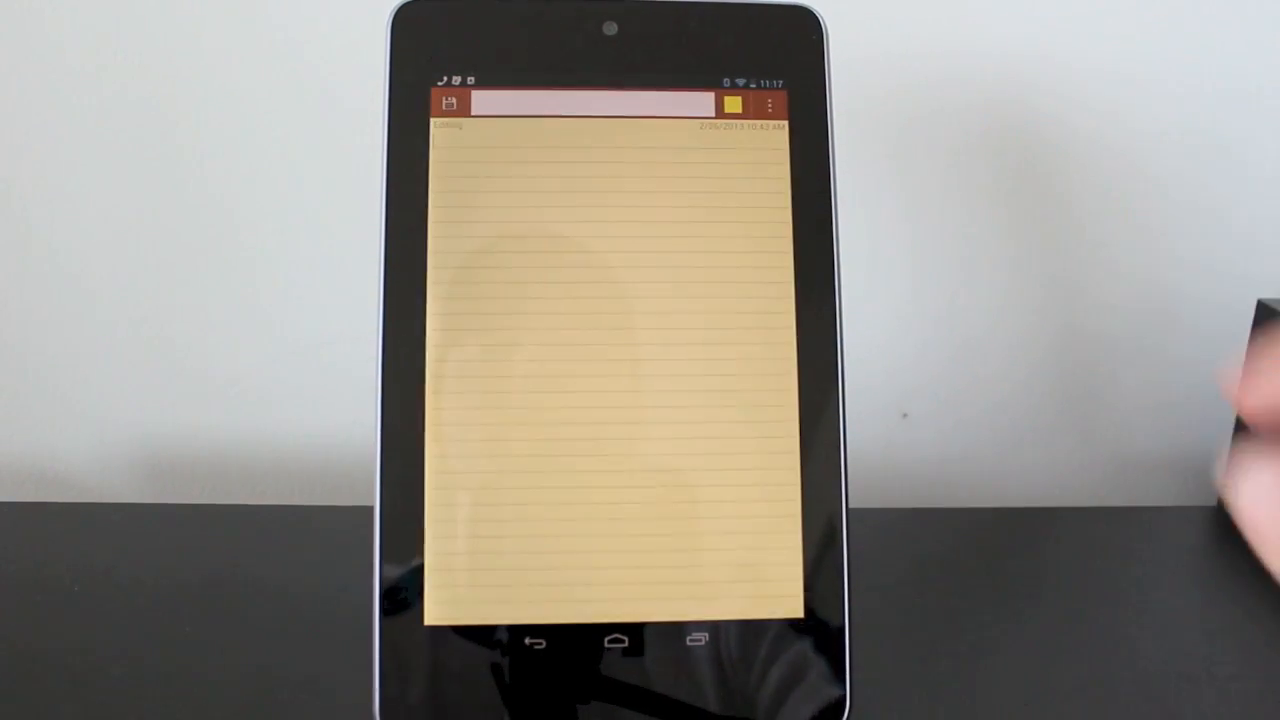
Type "I am using the apple keyboard on my nexus 7." into the Android note.
type("I am using the")
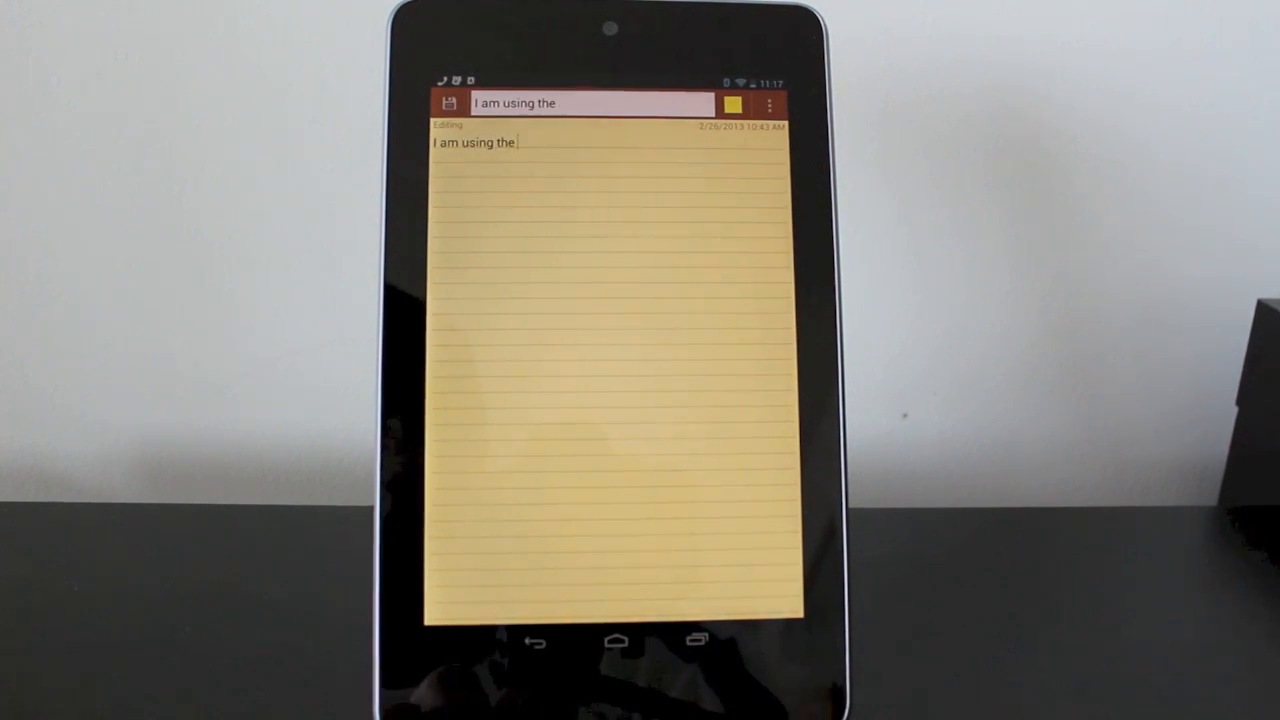
type("apple keyb")
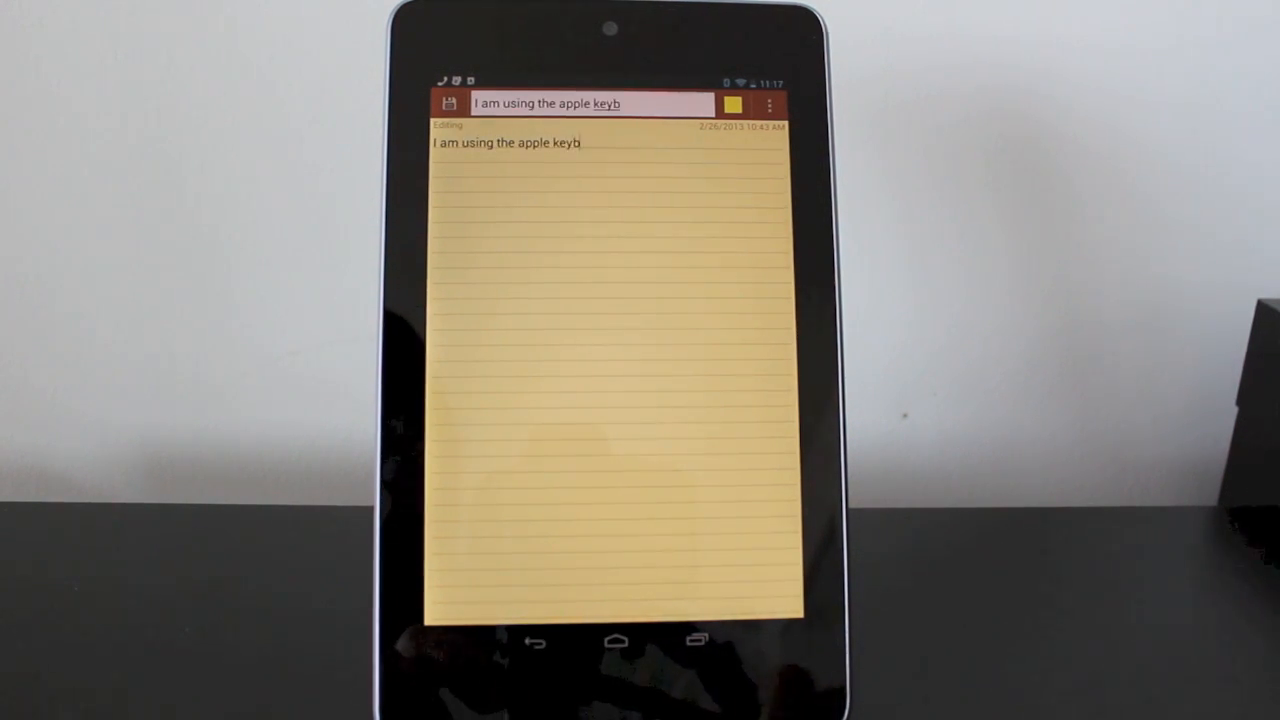
type("oard on my nex")
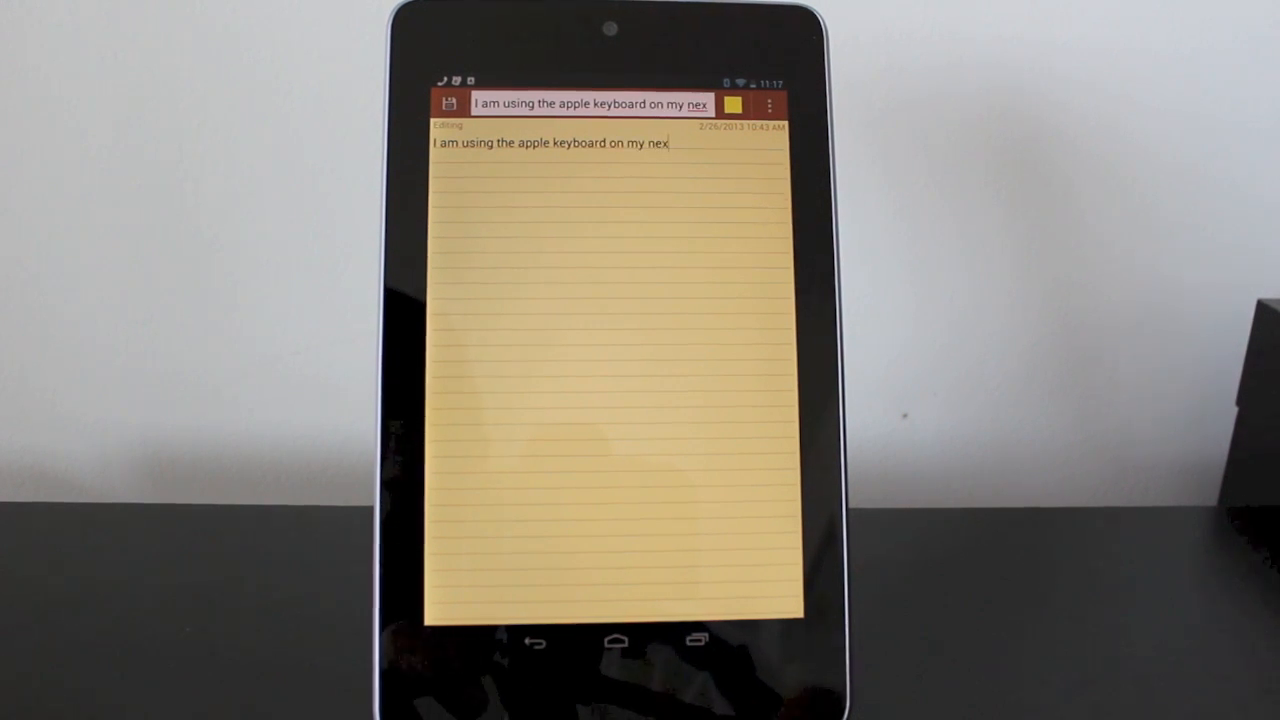
type("us 7")
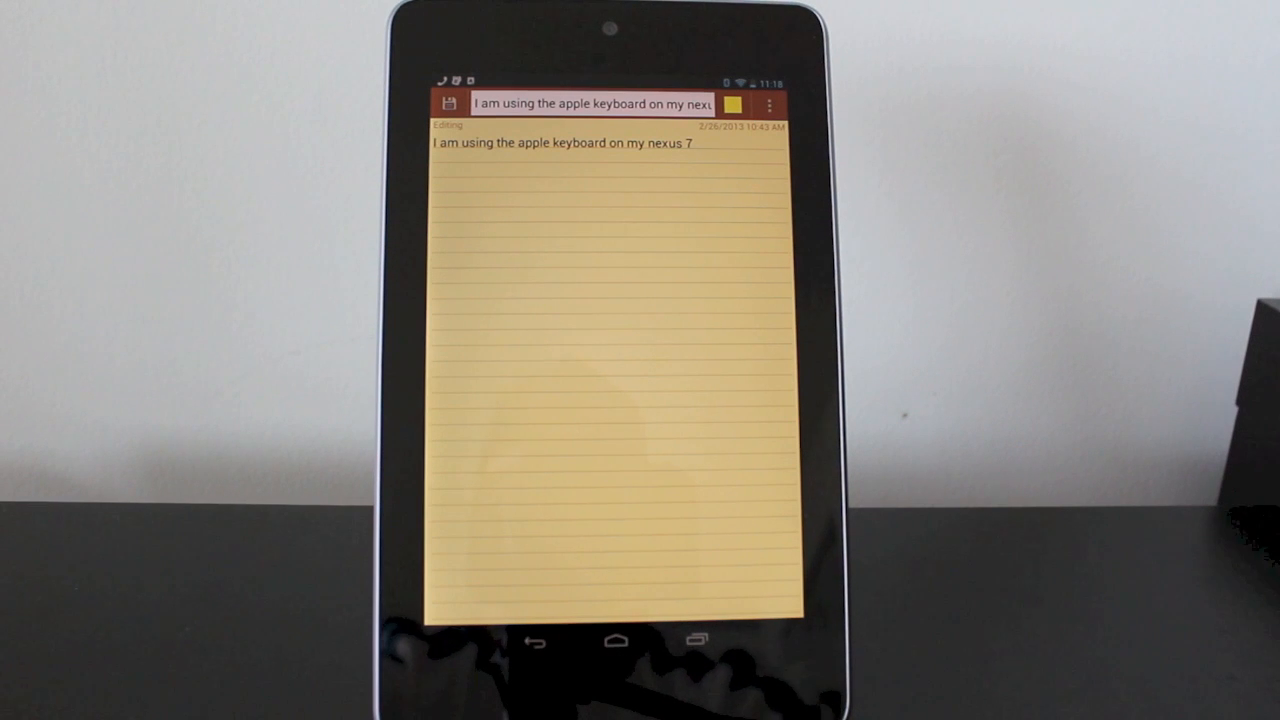